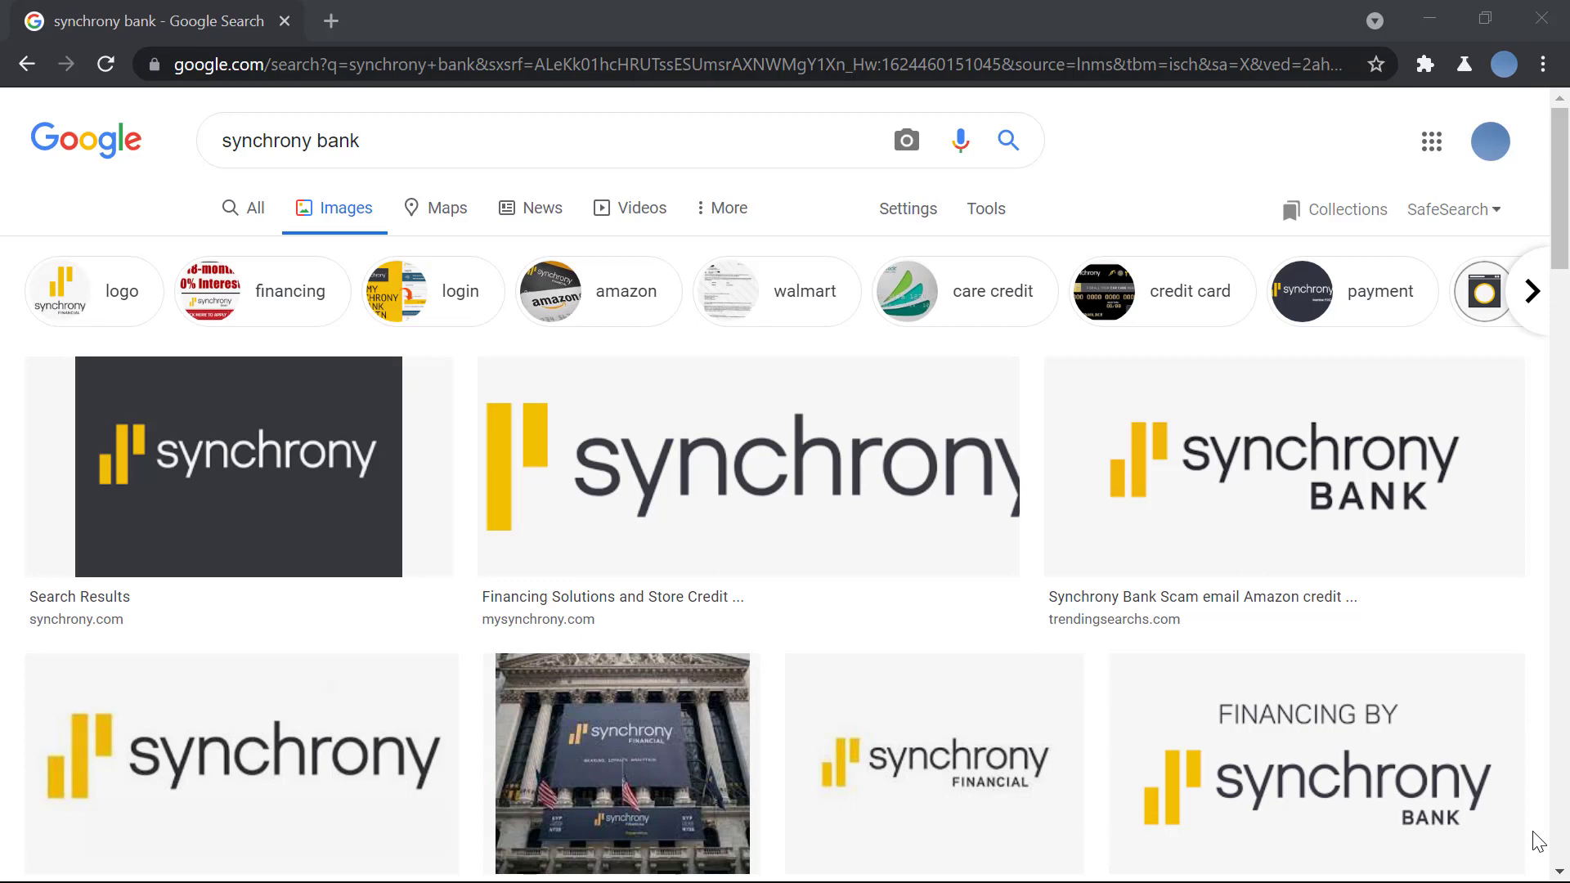
mouse_move(447, 10)
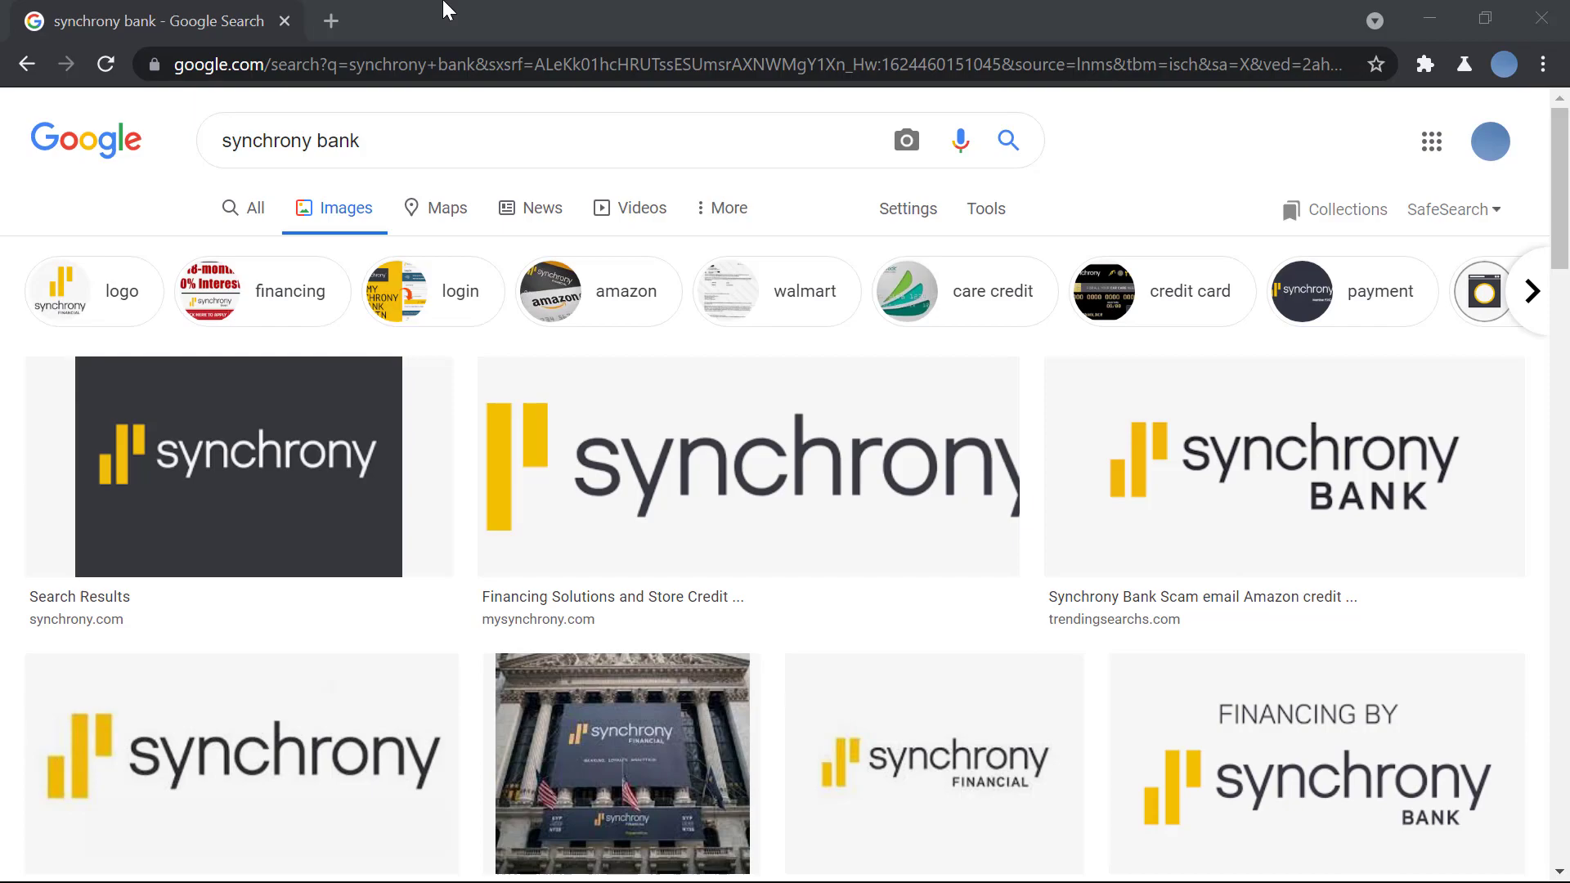
Search 'synchrony bank' in a new tab, go to the Synchrony site and choose REGISTER NOW.
click(330, 20)
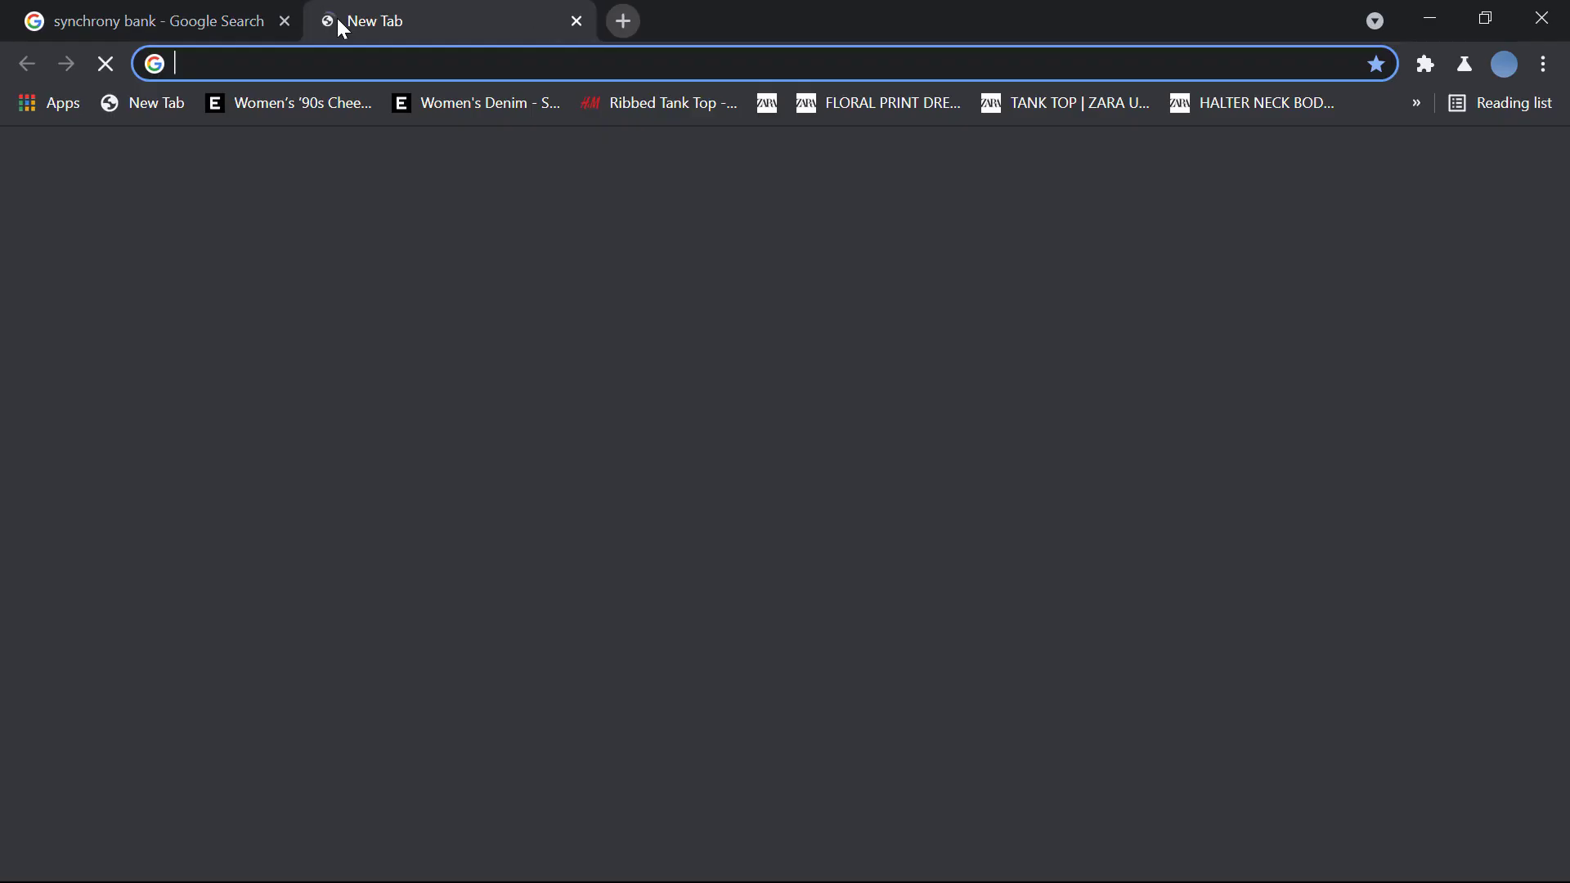
text(s)
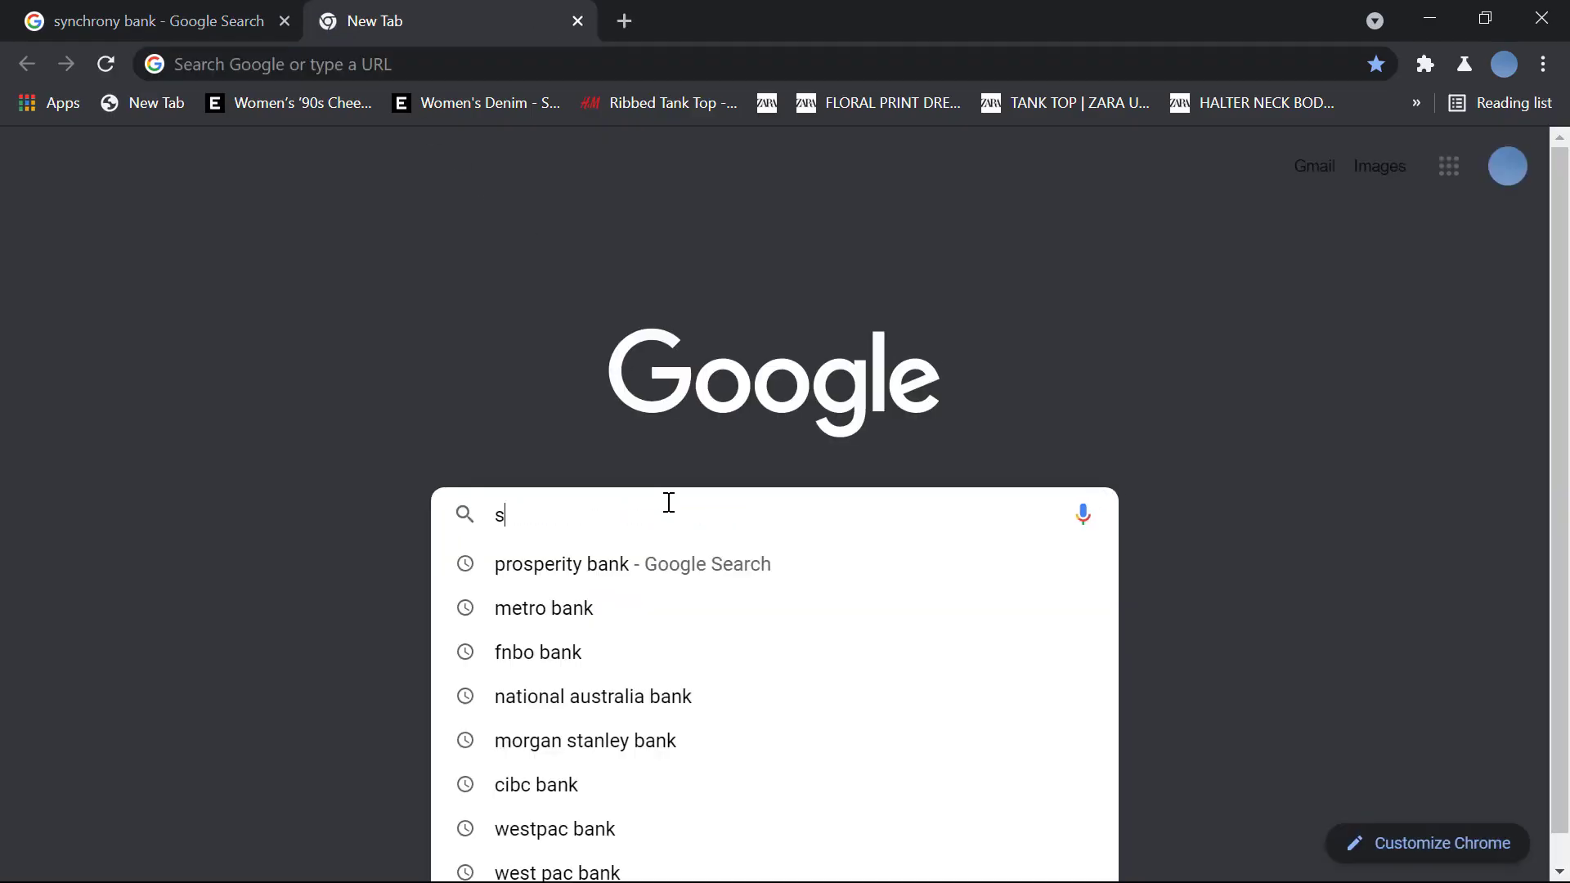
key(Return)
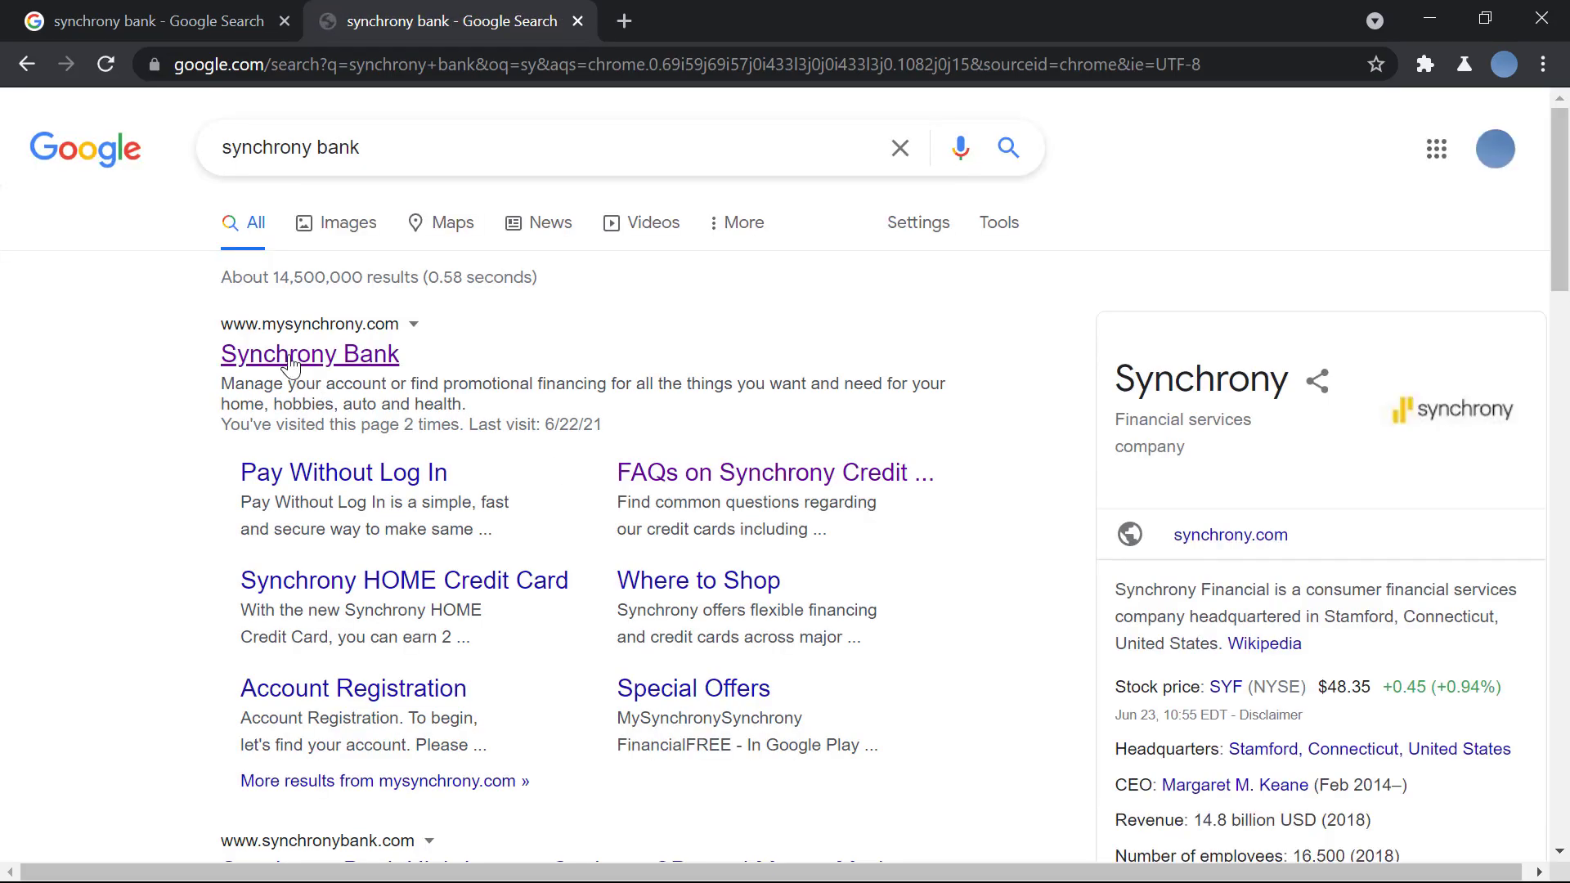
click(309, 353)
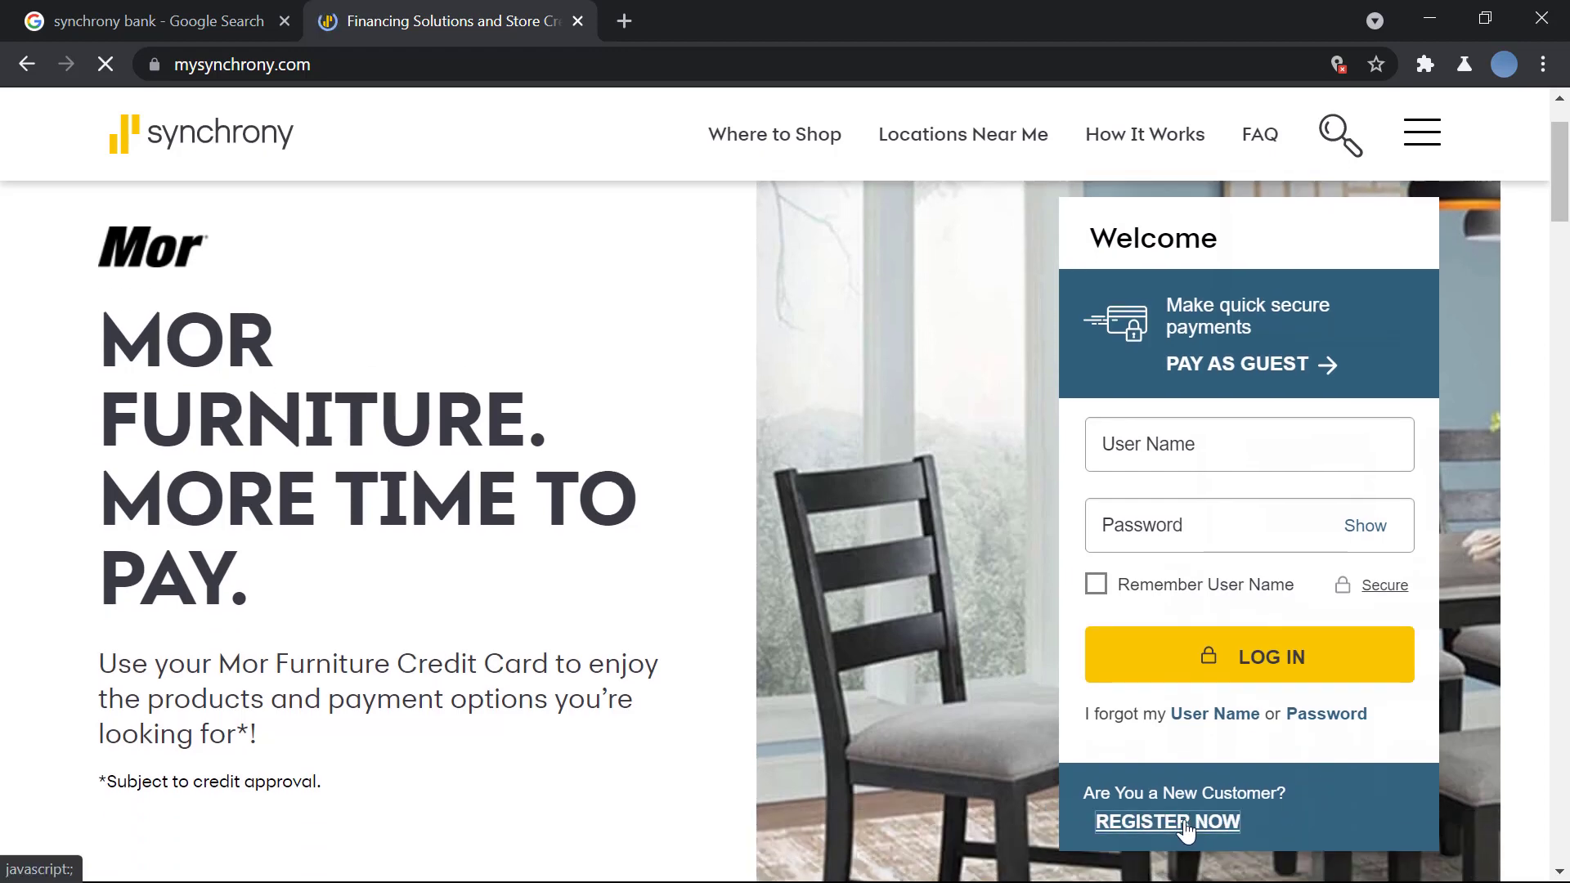
click(1166, 821)
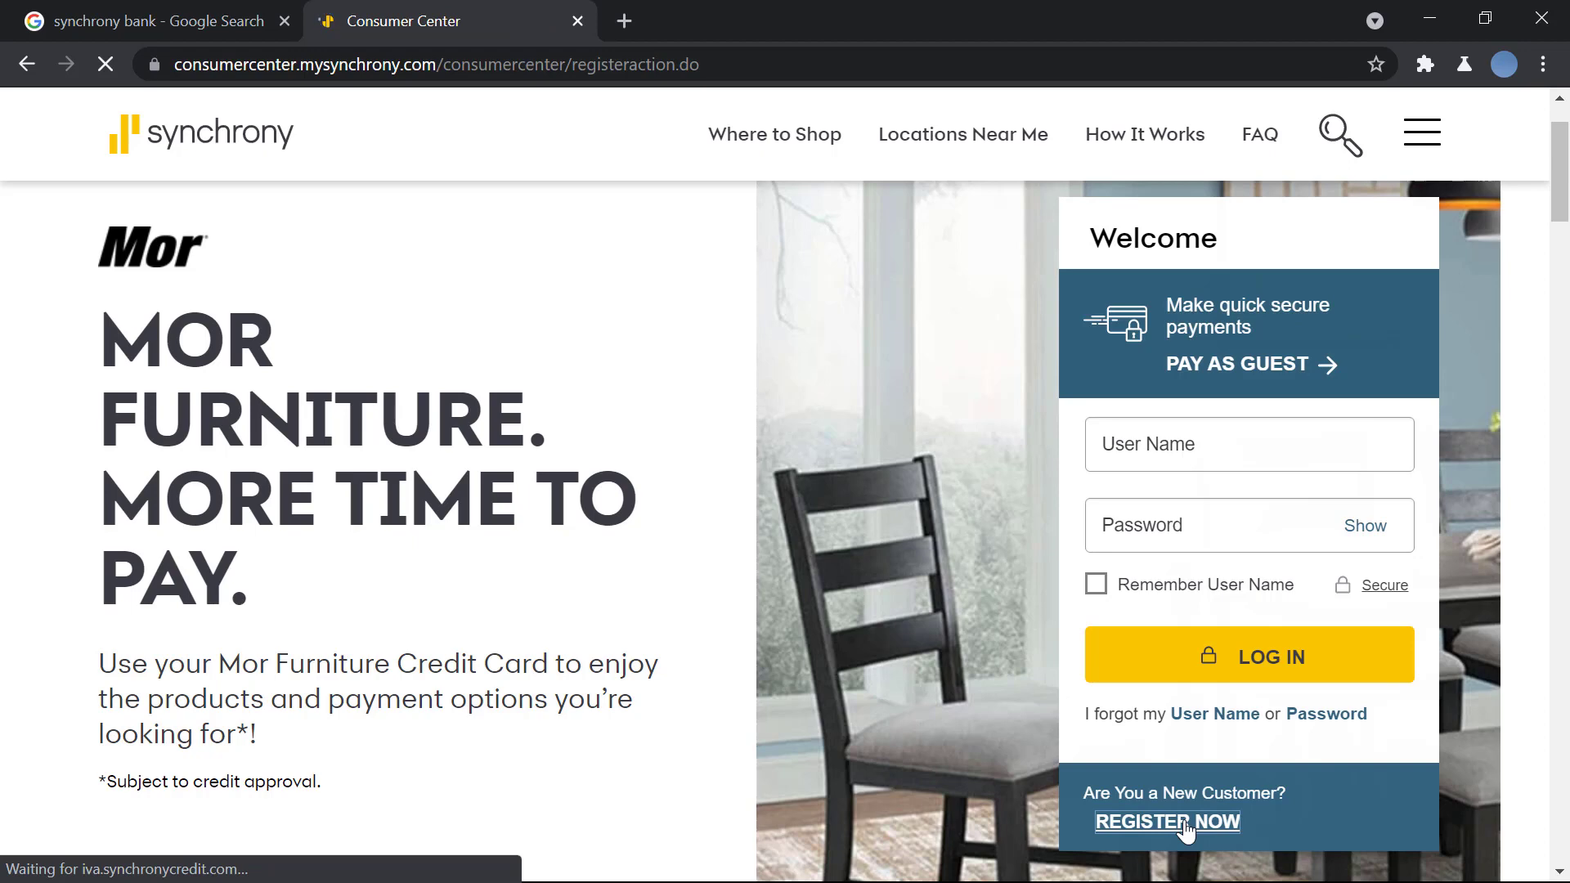
click(1168, 823)
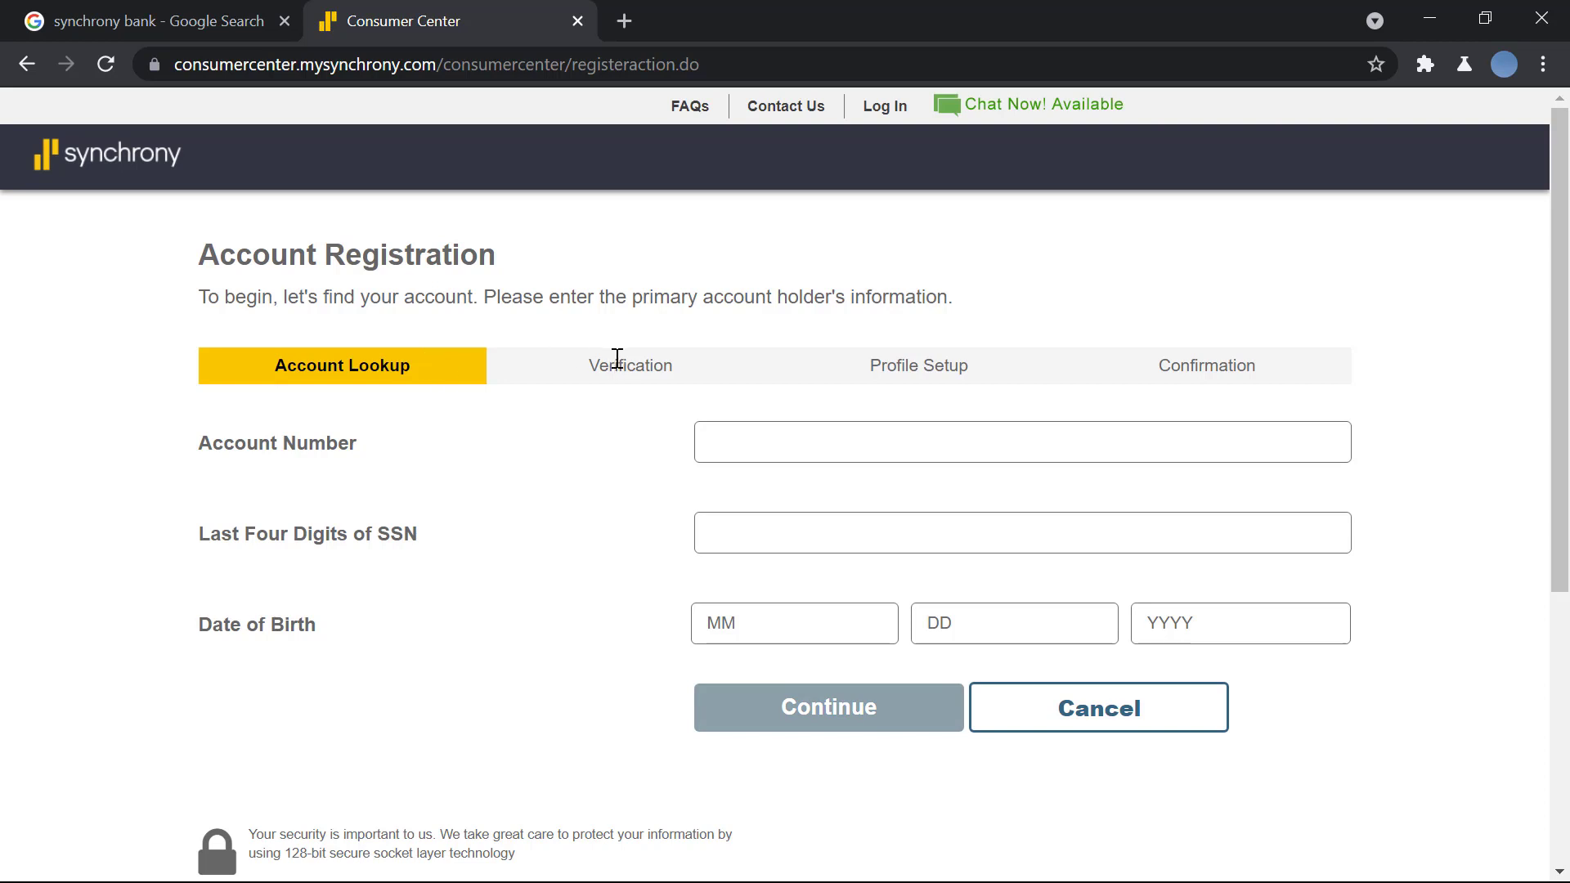
mouse_move(1241, 386)
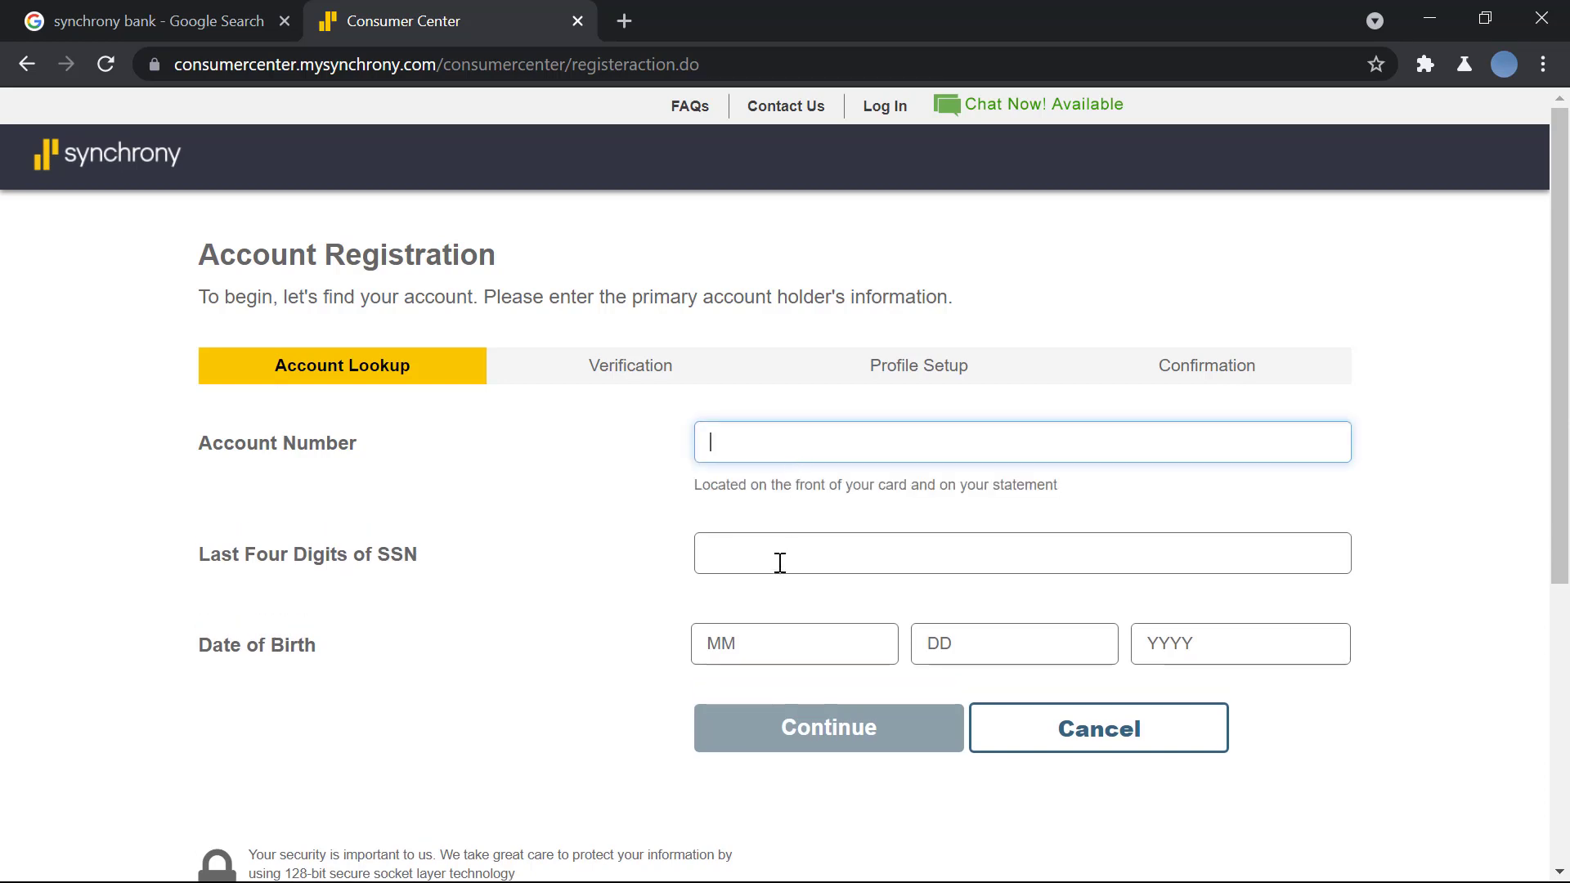
Leave Account Number and SSN empty so their required-field warnings appear.
click(827, 726)
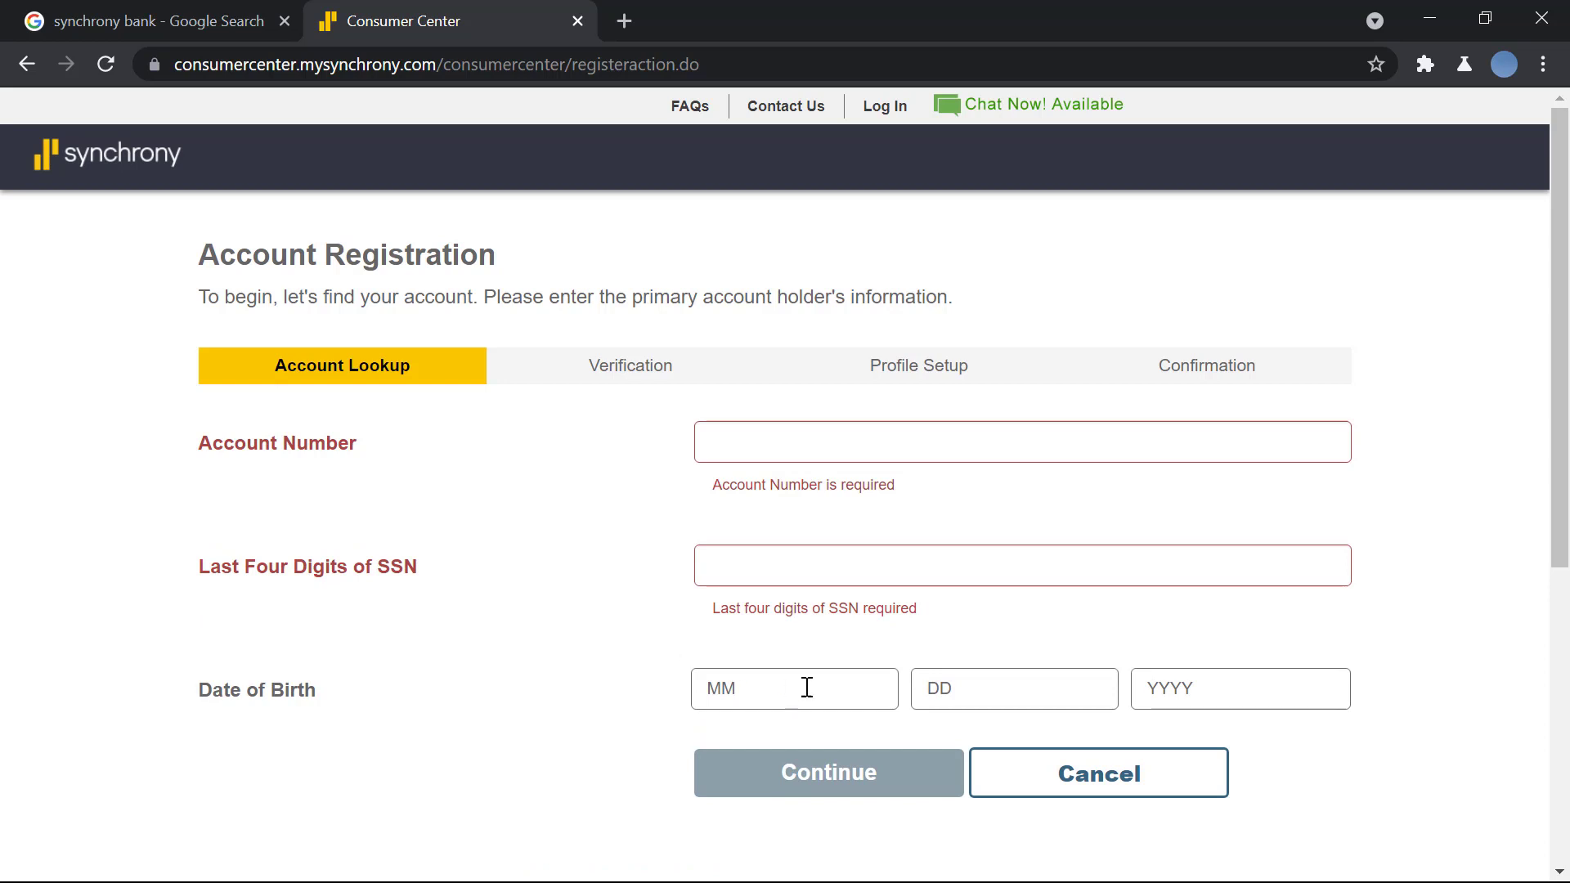
mouse_move(1318, 743)
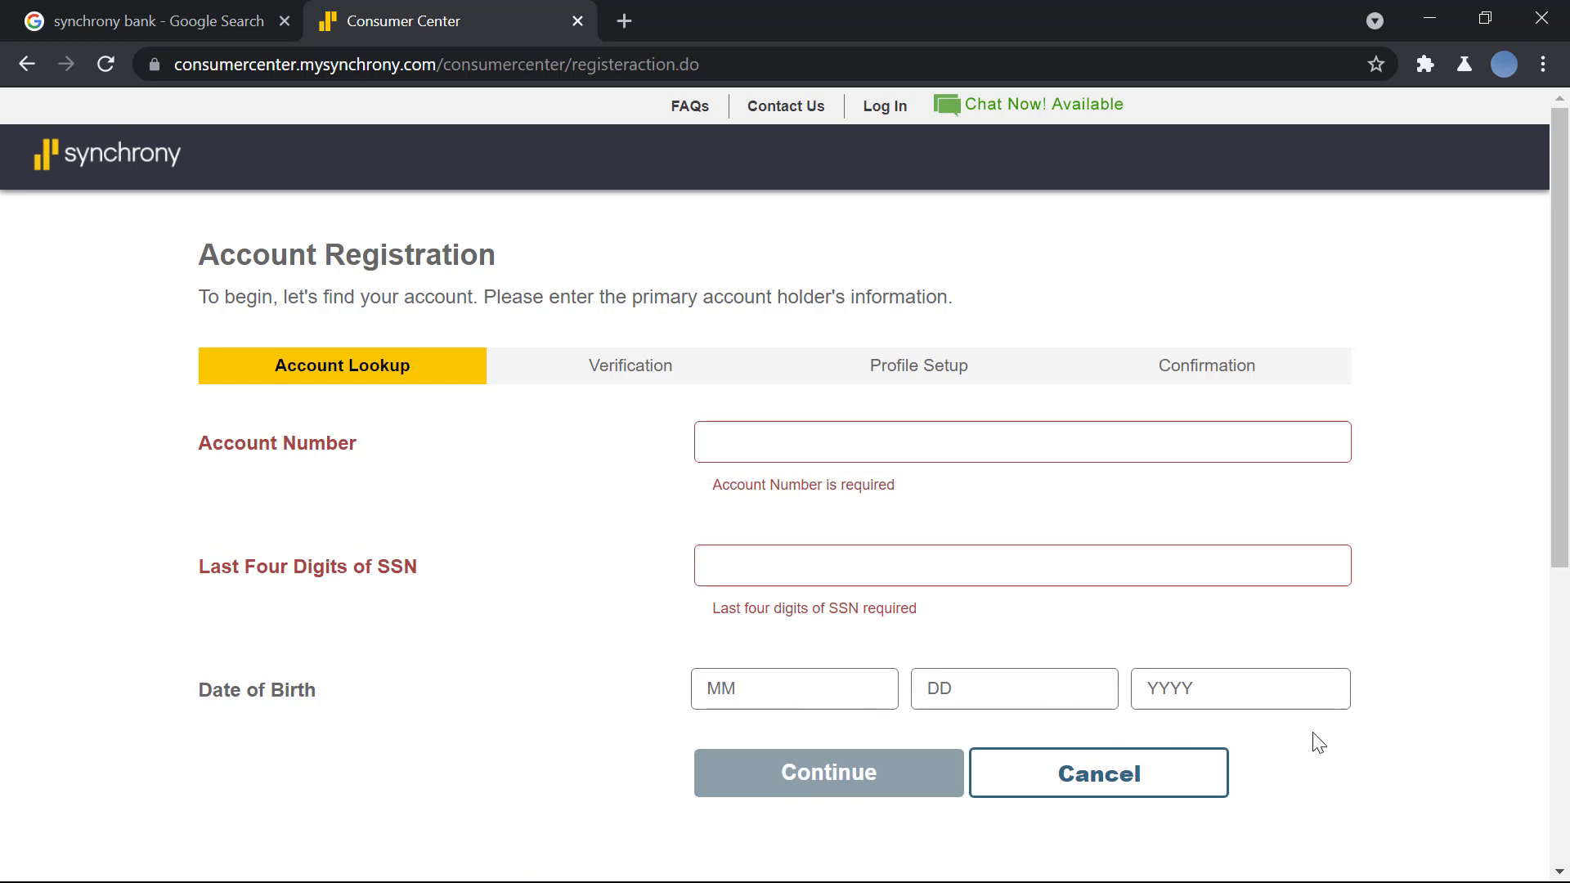
mouse_move(835, 513)
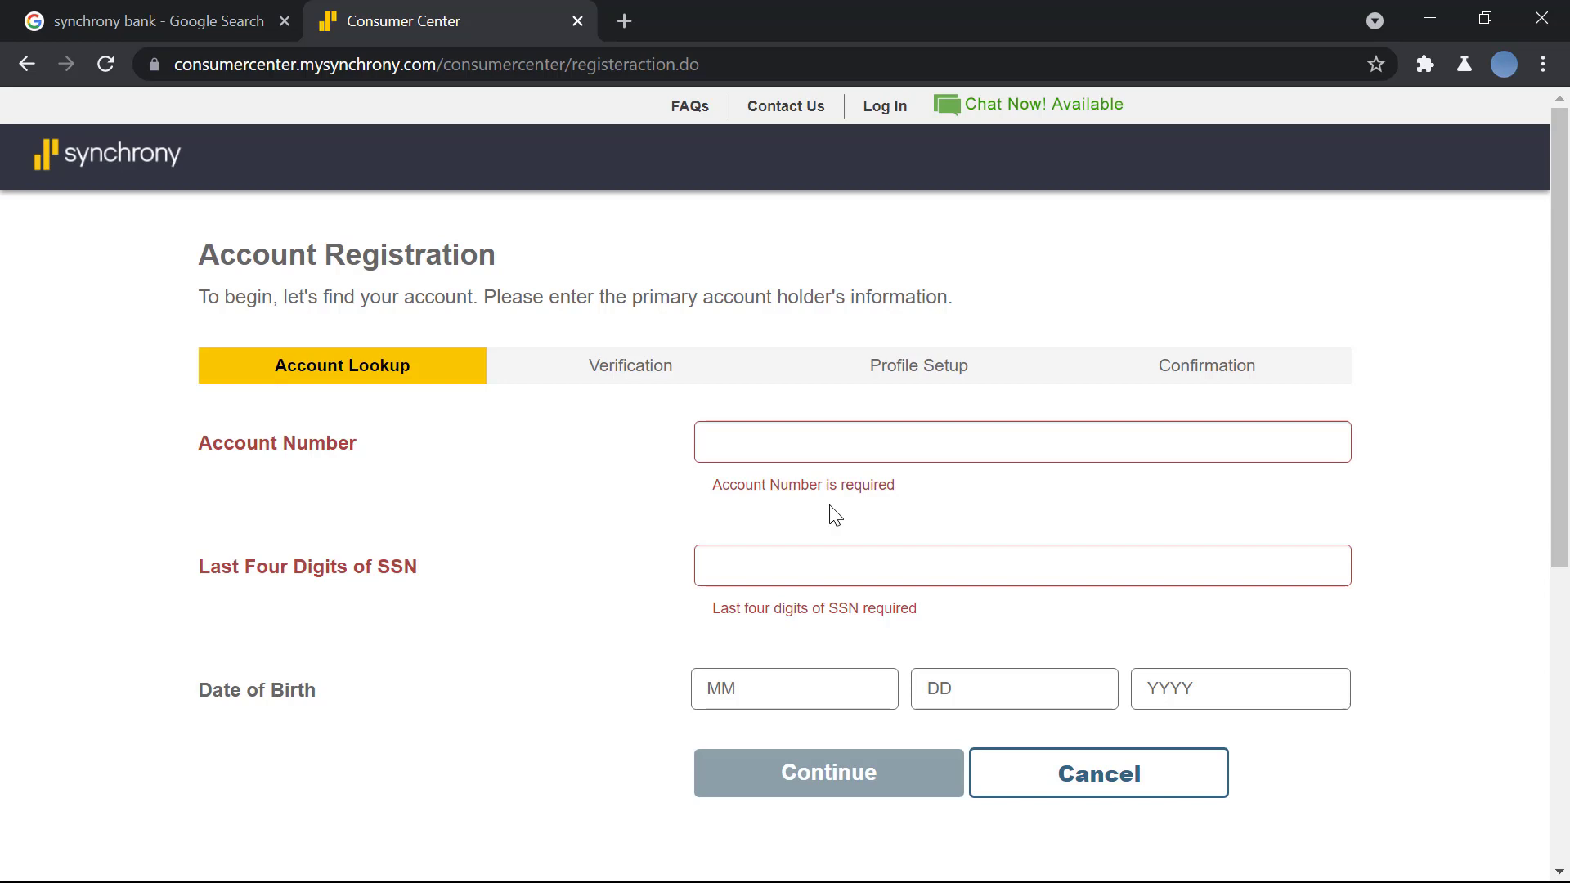
mouse_move(1264, 381)
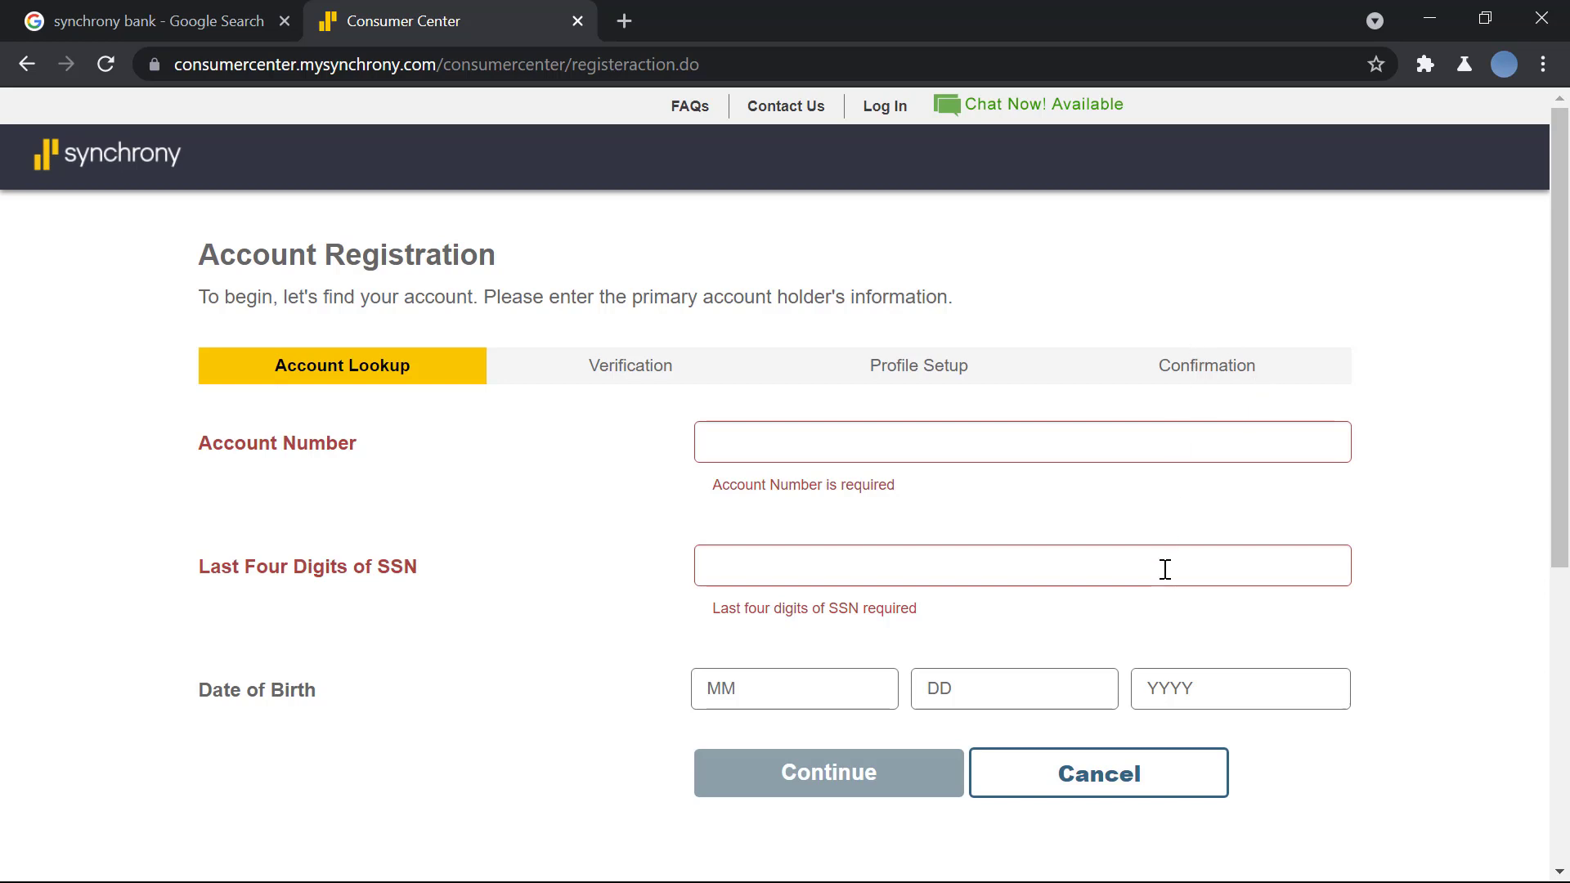
mouse_move(1241, 331)
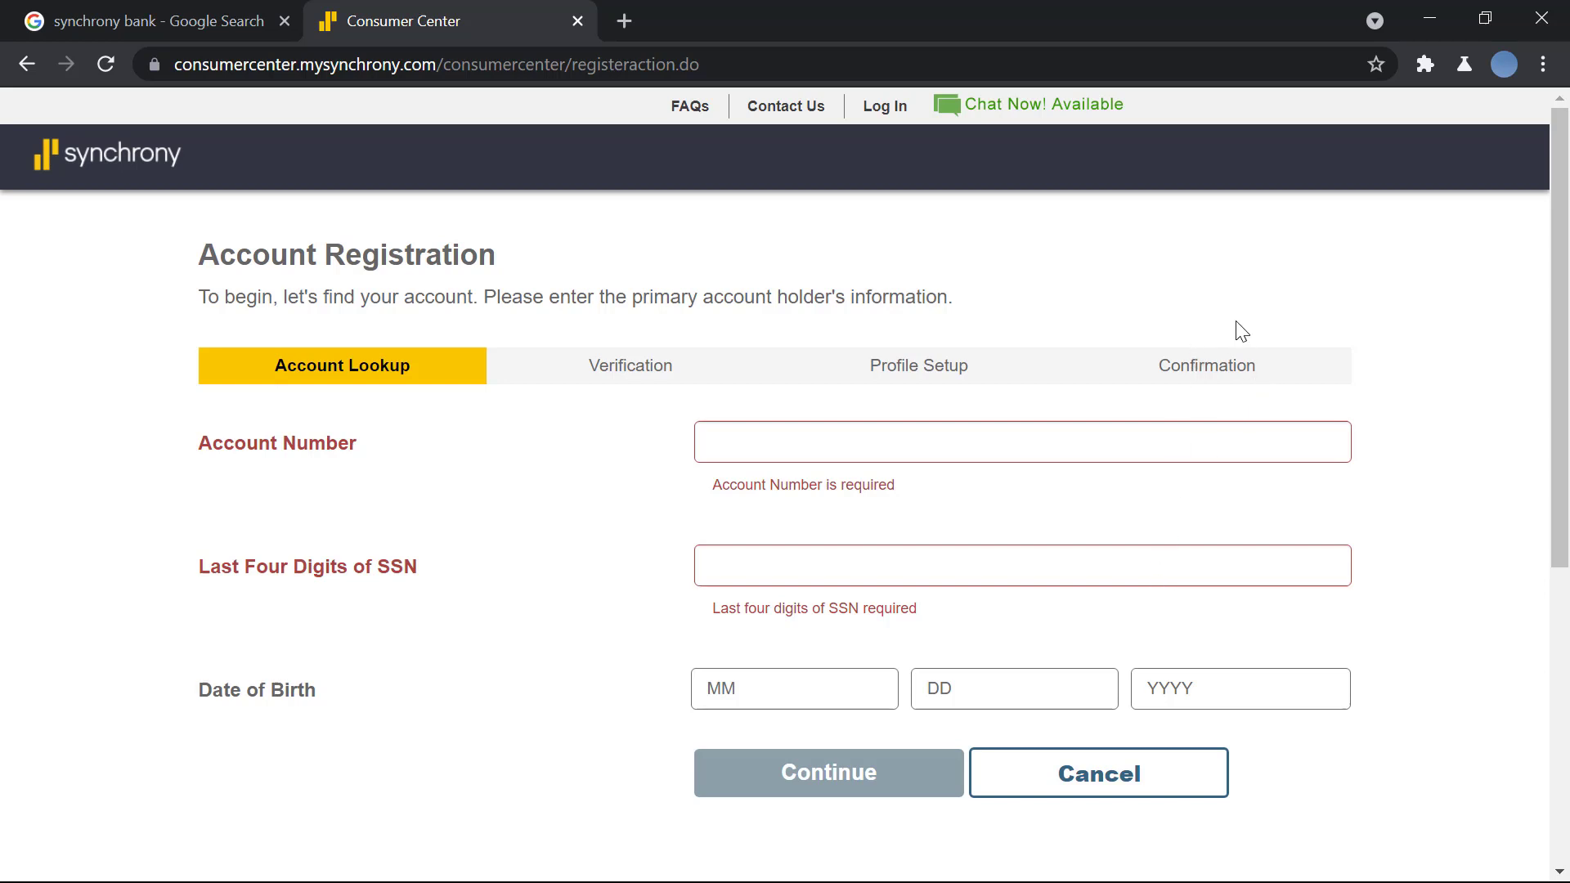
mouse_move(1258, 557)
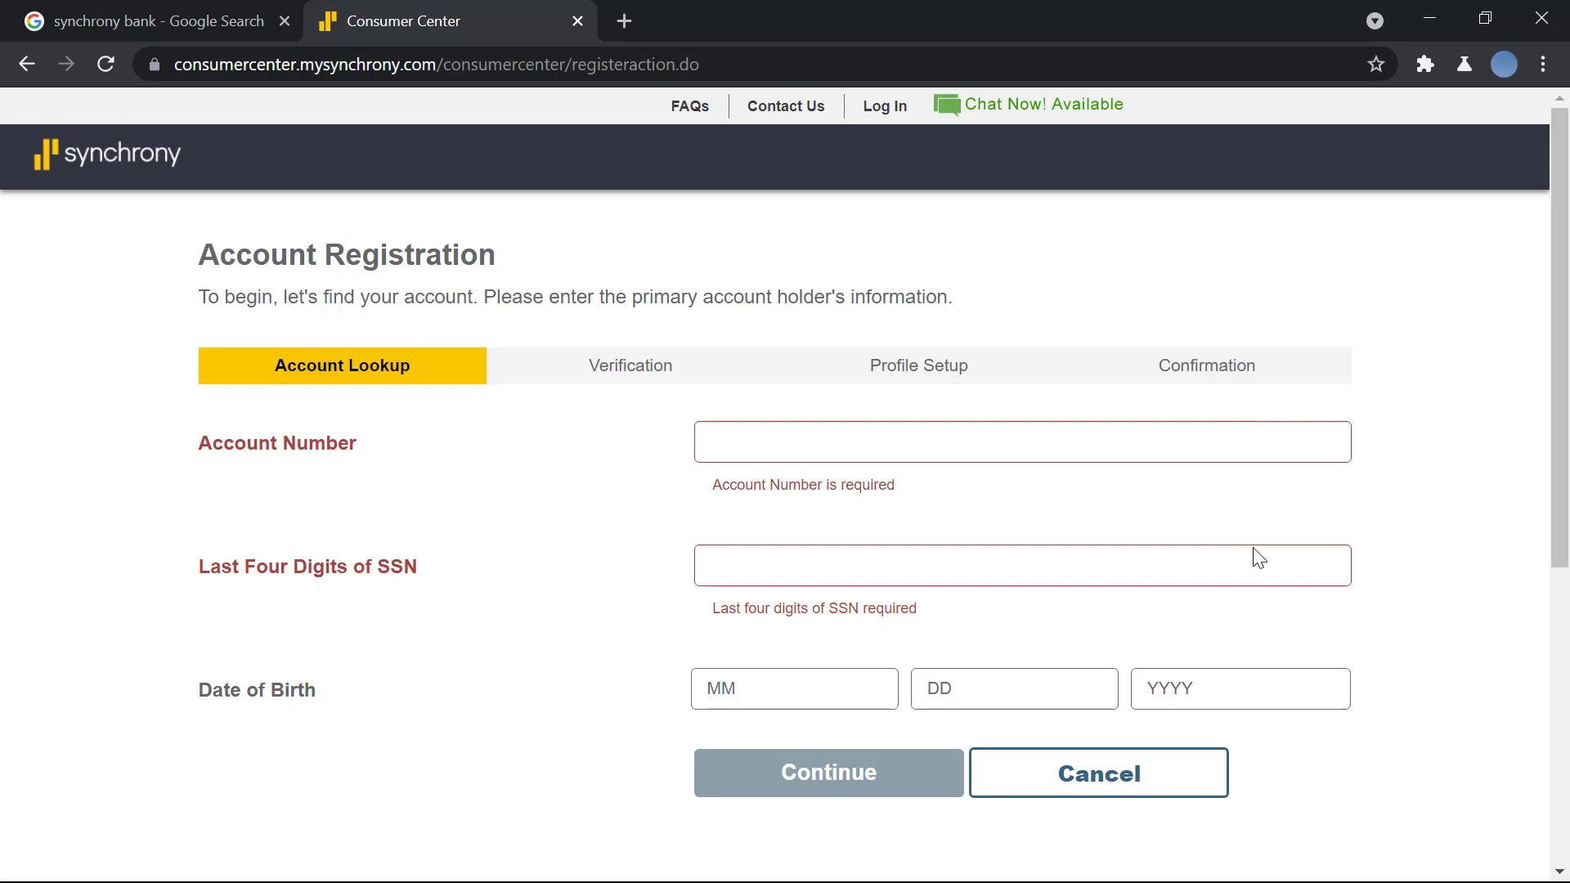